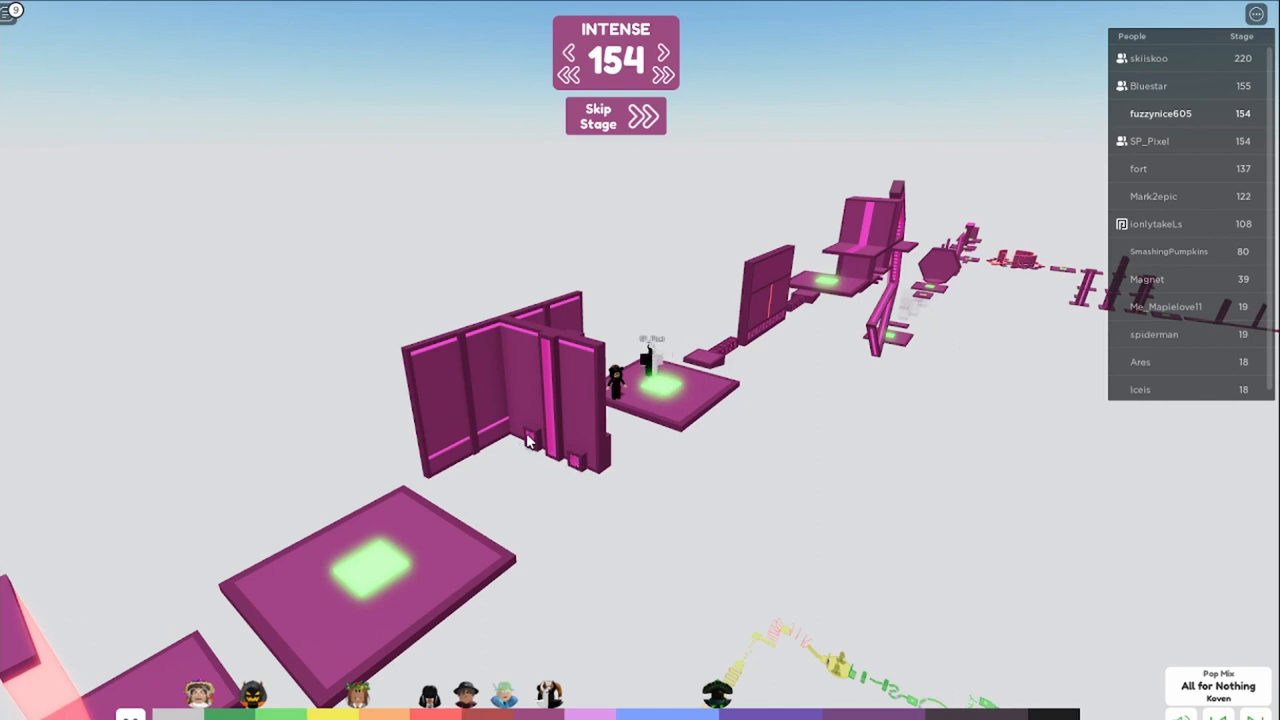
pyautogui.moveTo(446, 440)
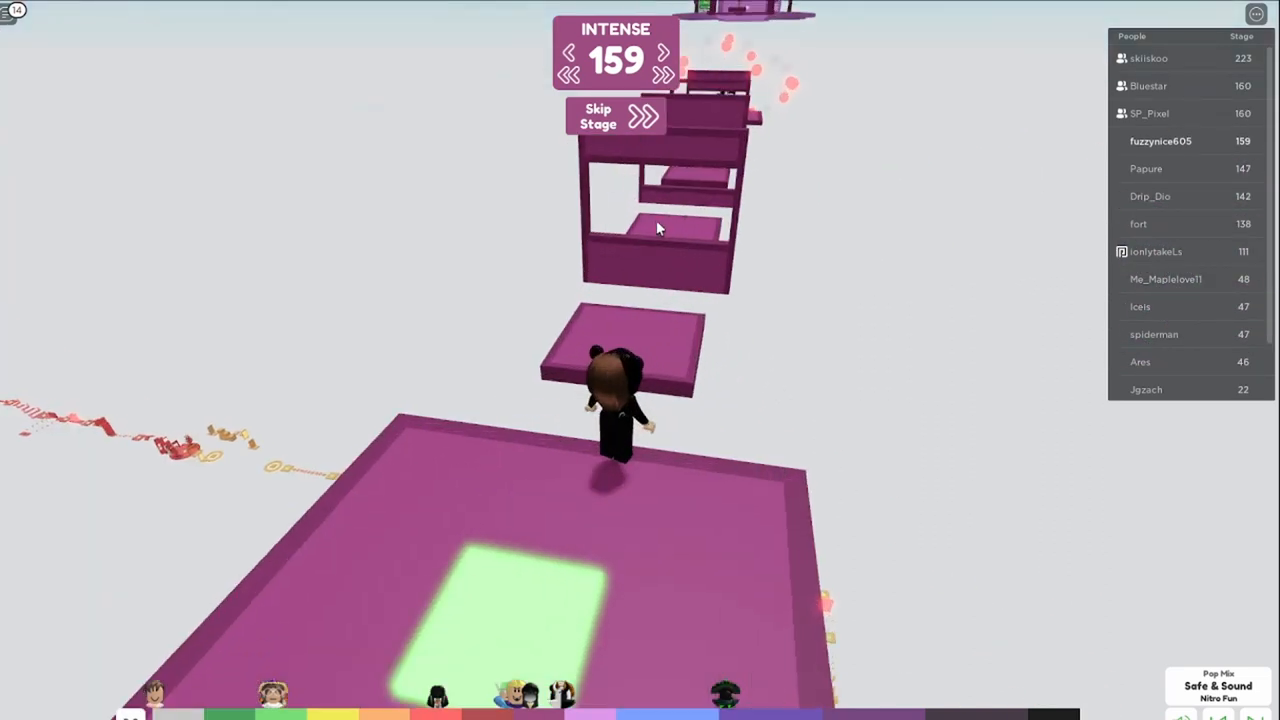
pyautogui.moveTo(615, 375)
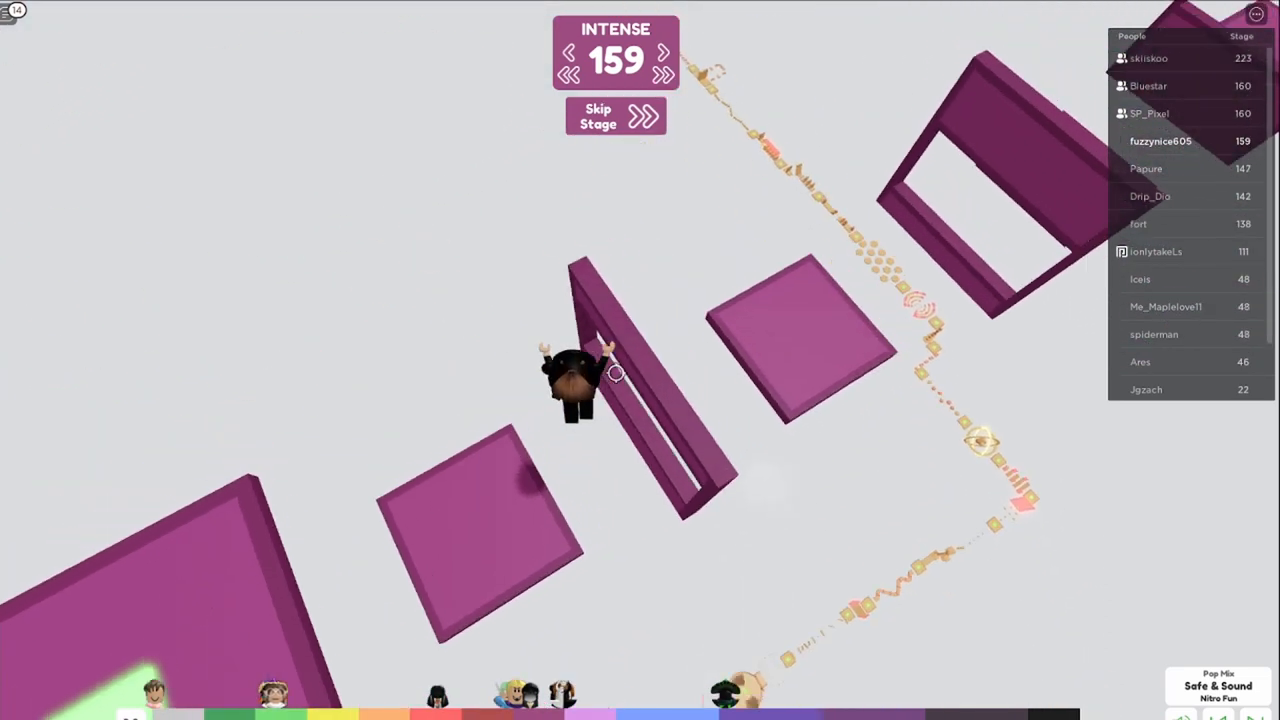